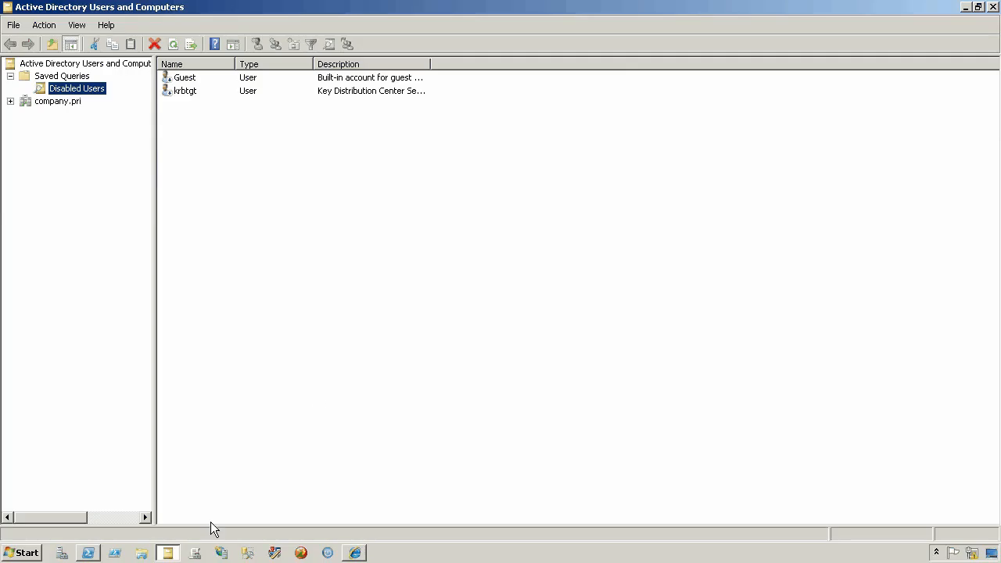
mouse_move(324, 240)
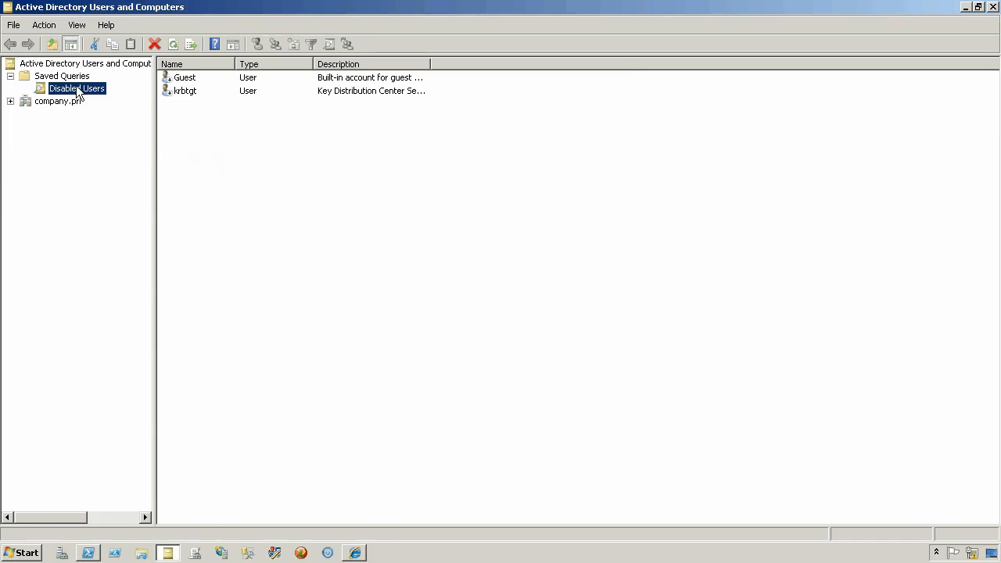
Step: Bring up the Saved Queries folder's menu to reach New > Query
right_click(62, 76)
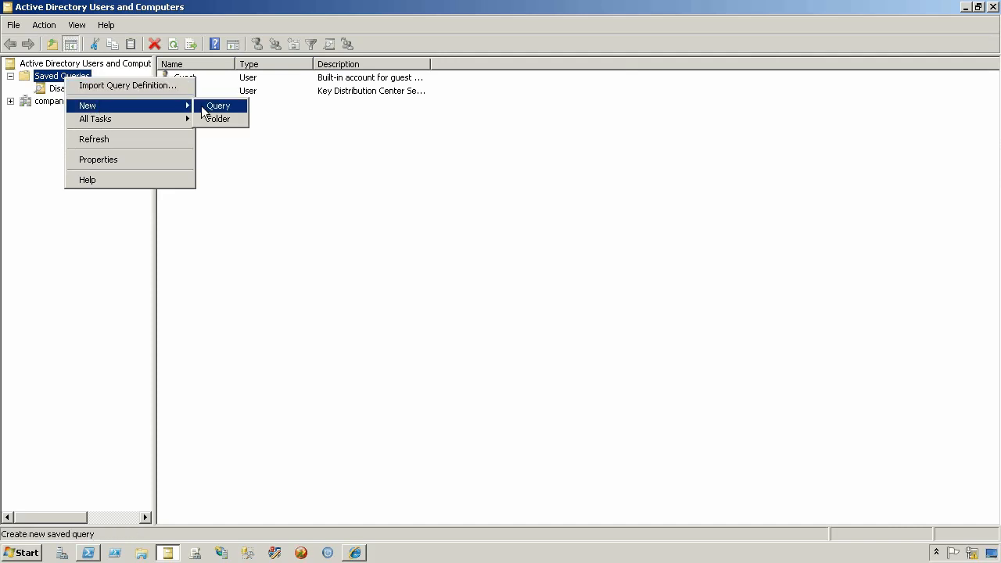
Step: Name the new query "Users who have not logged on in some time" and go to Define Query
left_click(219, 106)
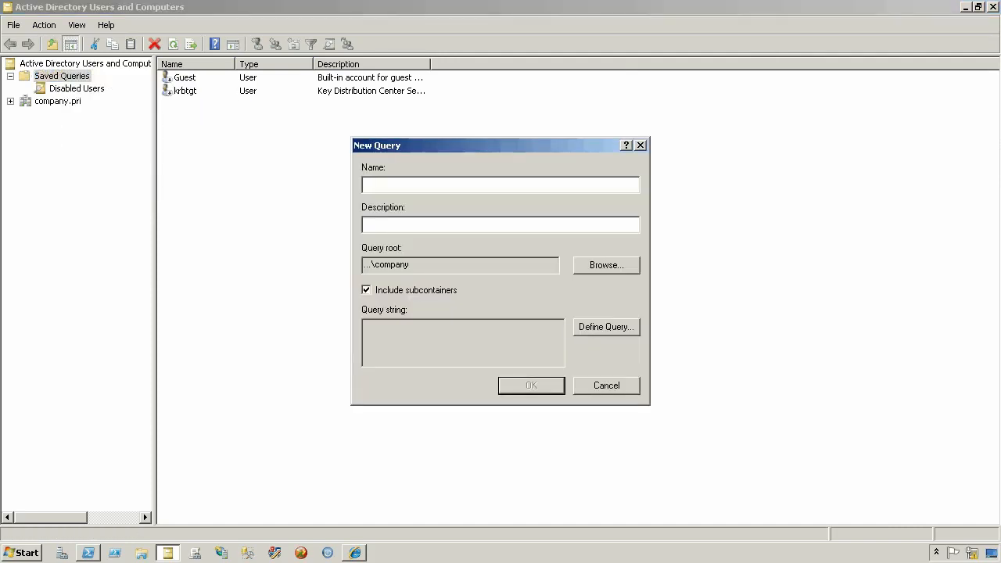
type("Users w")
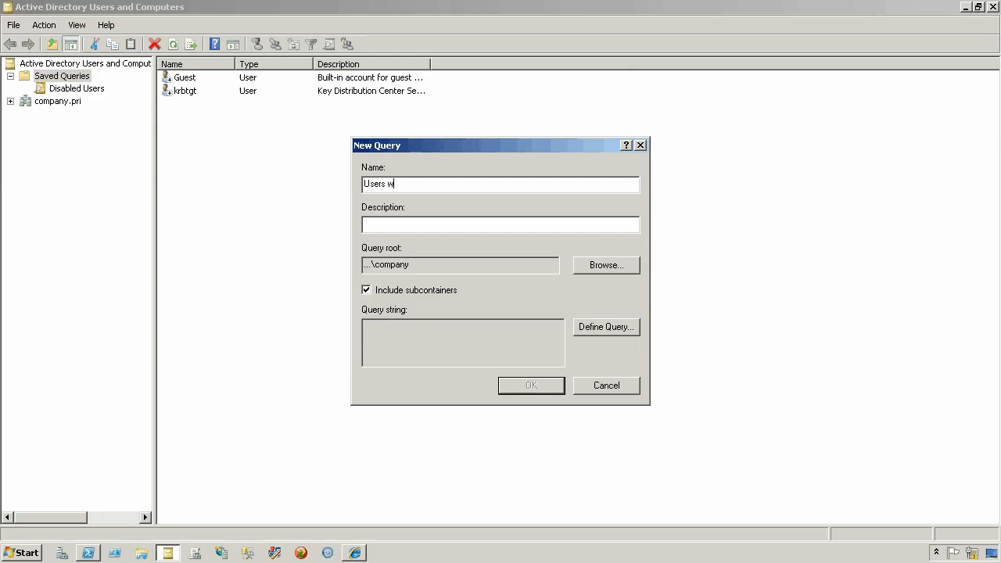
type("ho have not logged on")
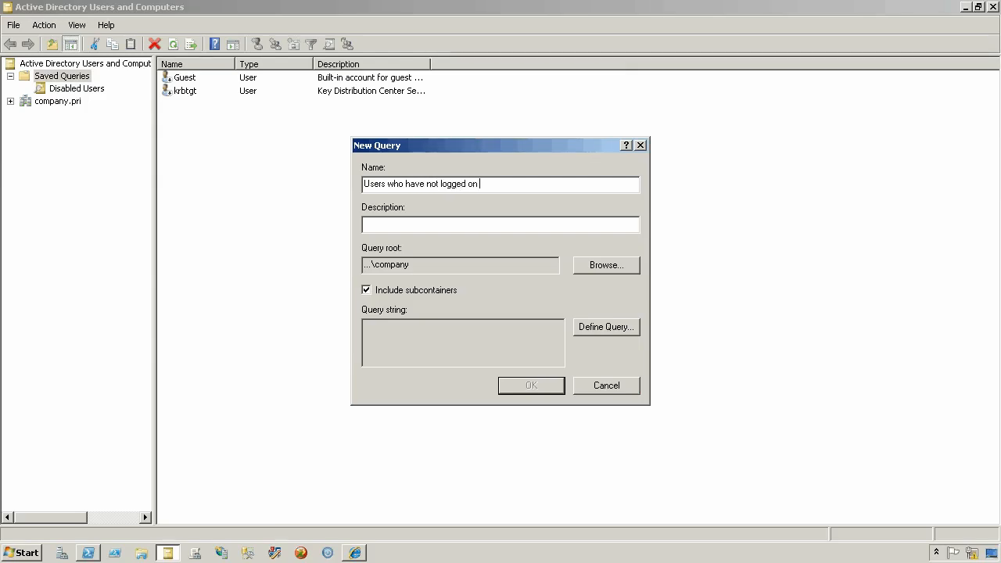
type("in some time")
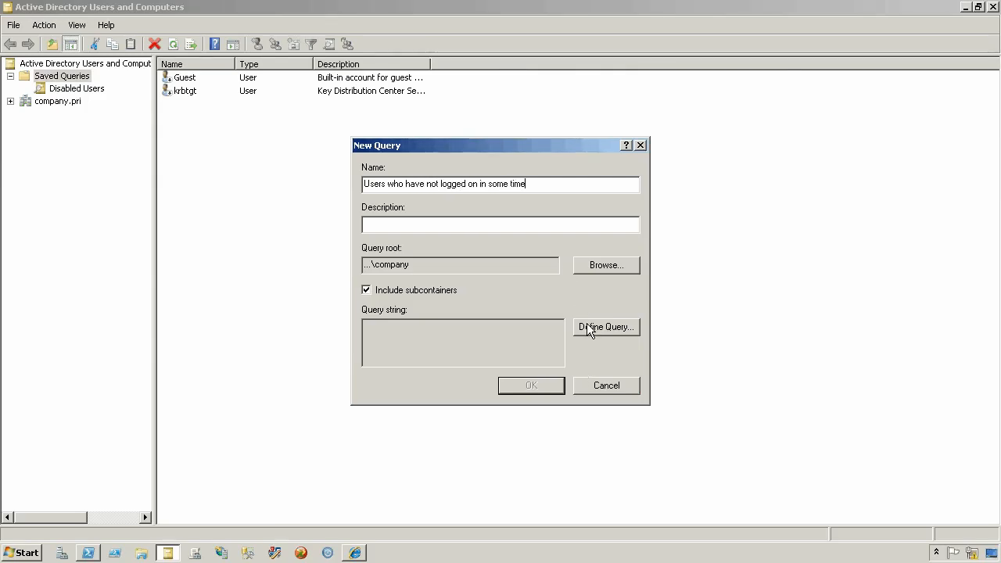
left_click(605, 327)
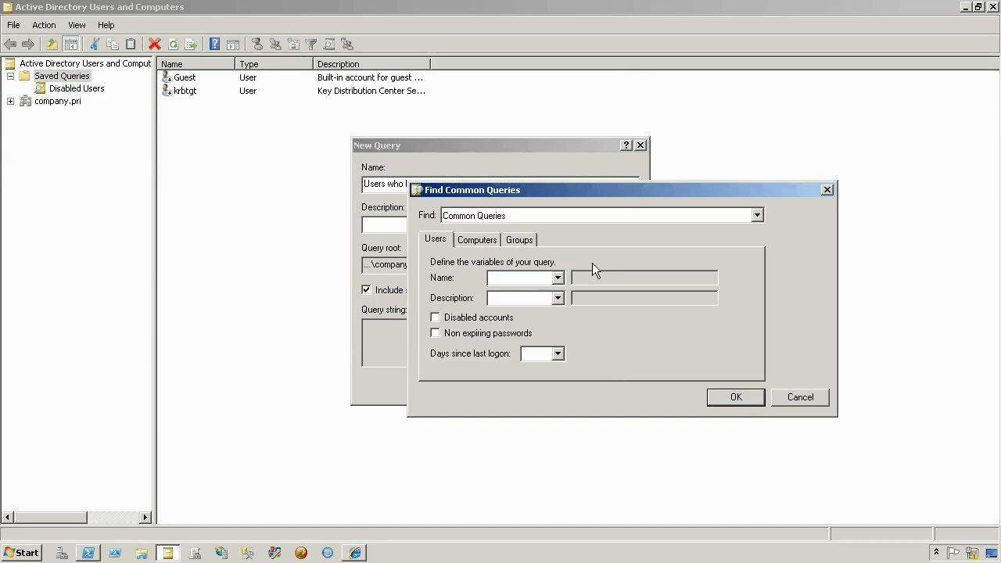
Step: Set the Users criterion Days since last logon to 120
left_click(755, 215)
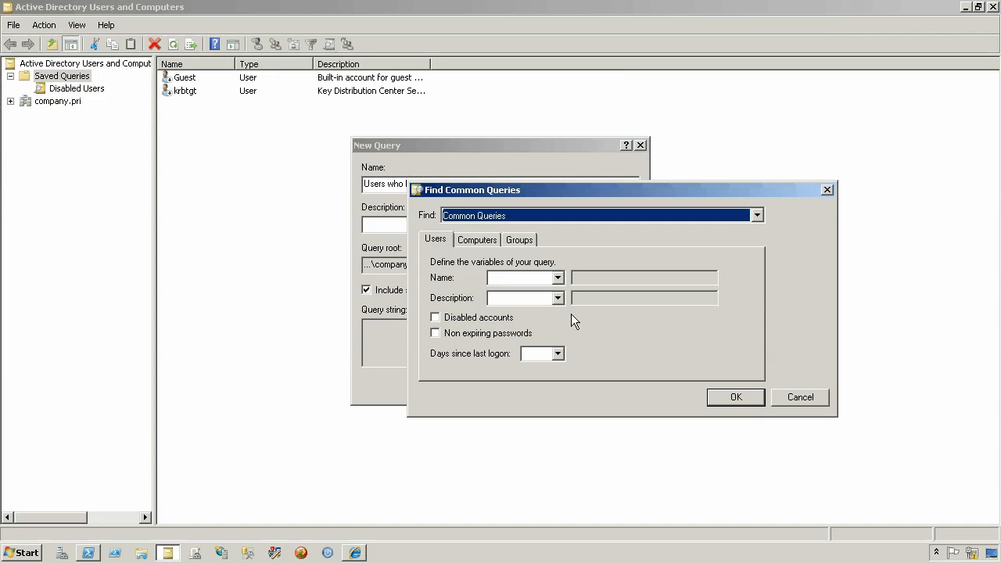
mouse_move(620, 326)
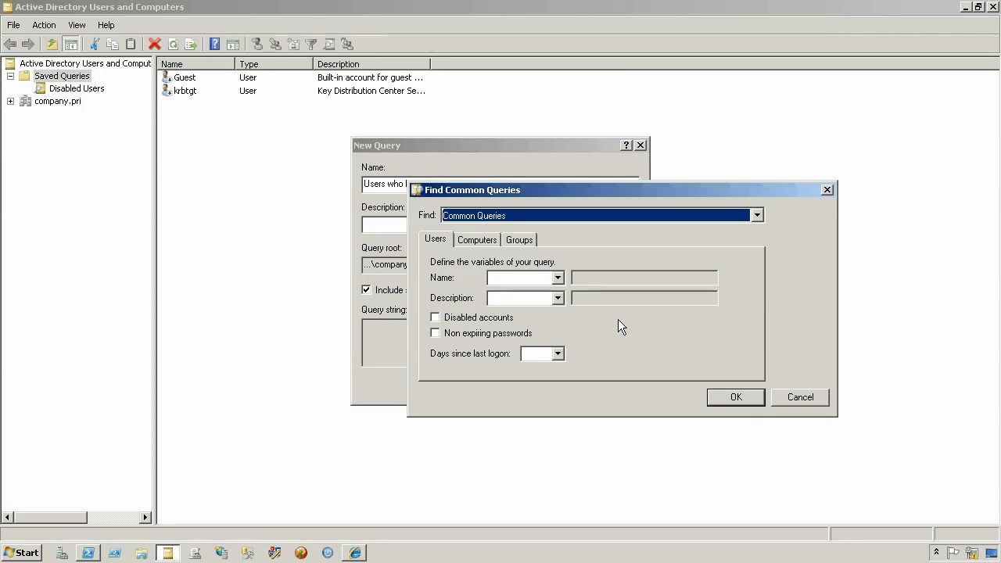
mouse_move(485, 323)
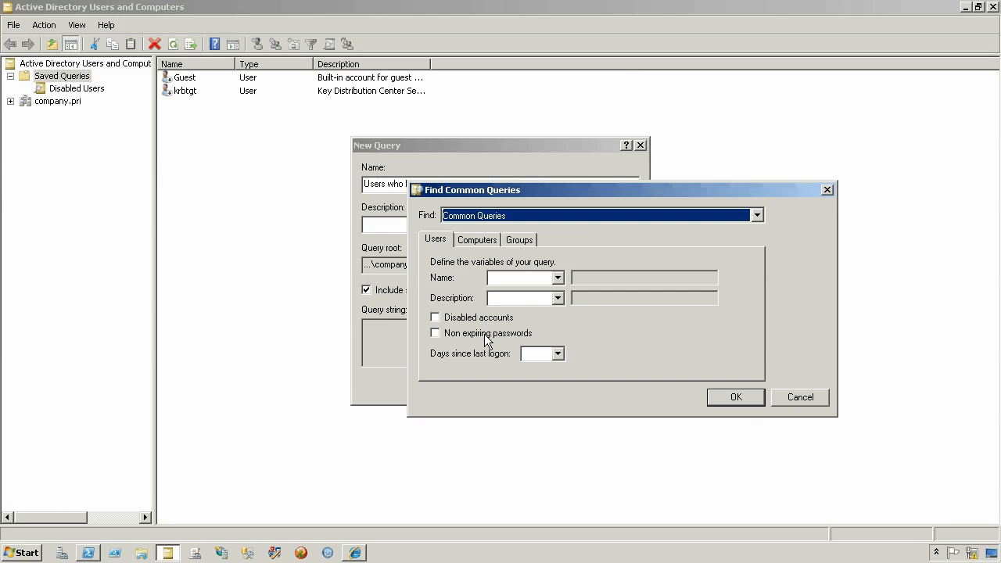
left_click(556, 353)
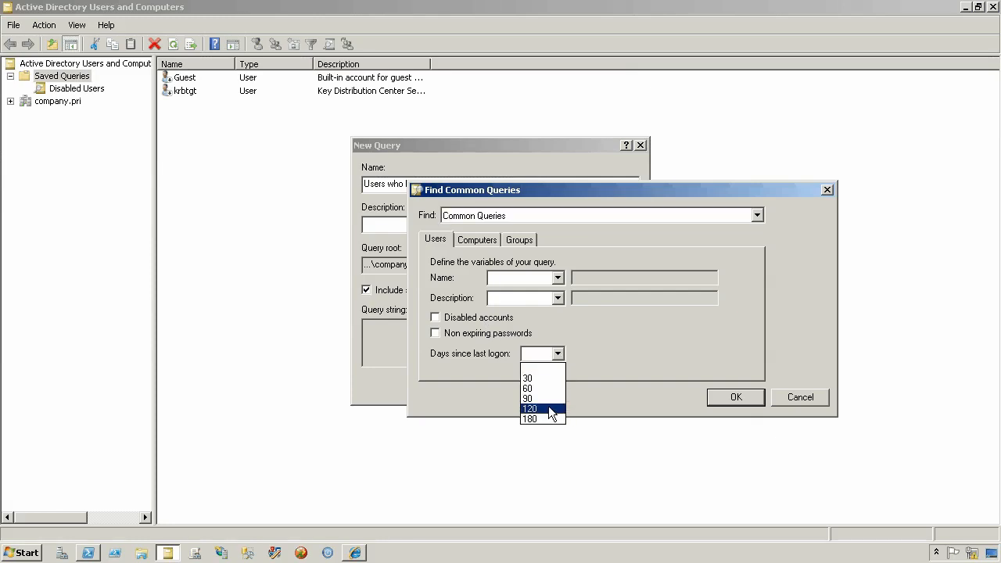
left_click(531, 408)
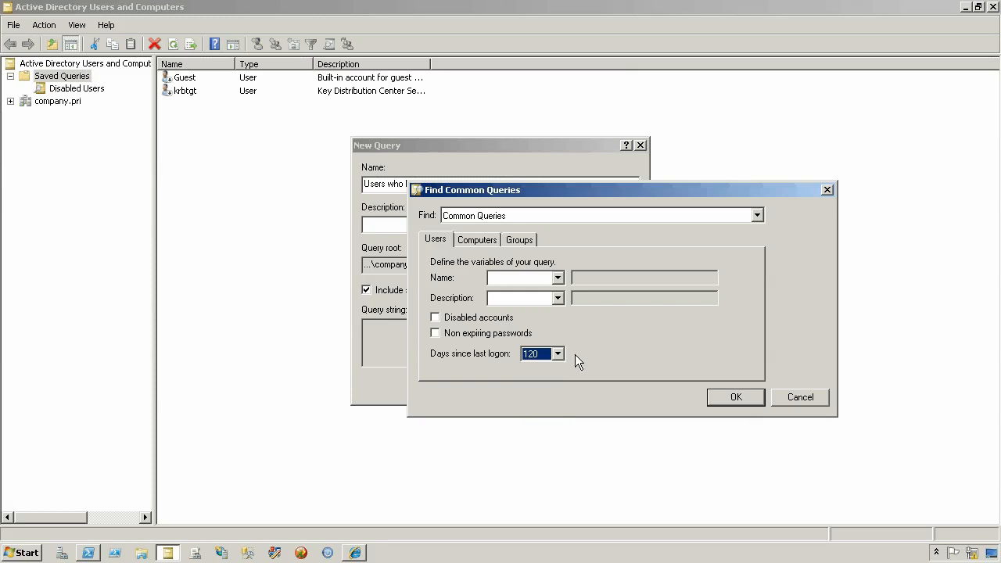
mouse_move(524, 246)
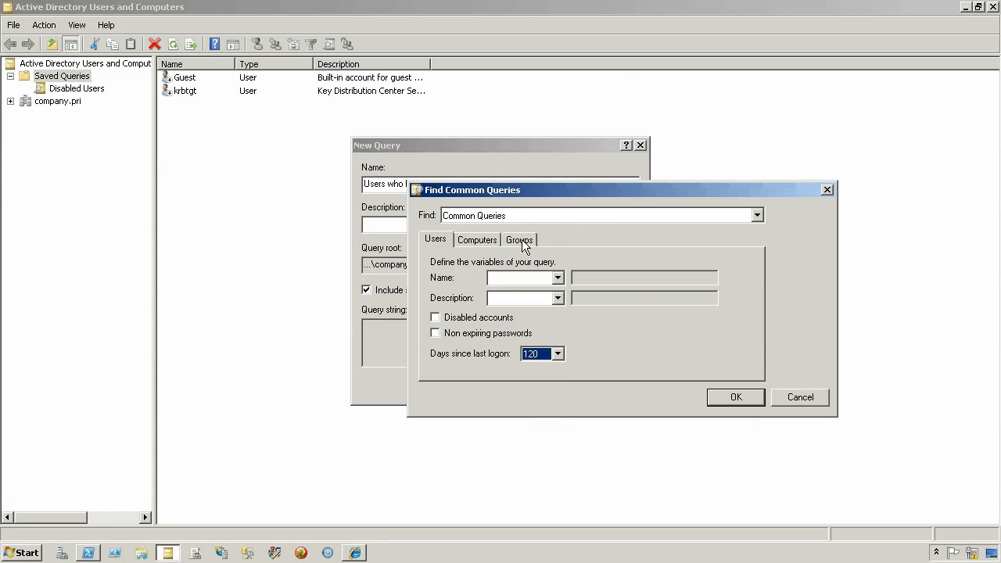
Step: Review the Groups and Computers criteria tabs, leave the object type unchanged, and confirm the query definition
left_click(519, 240)
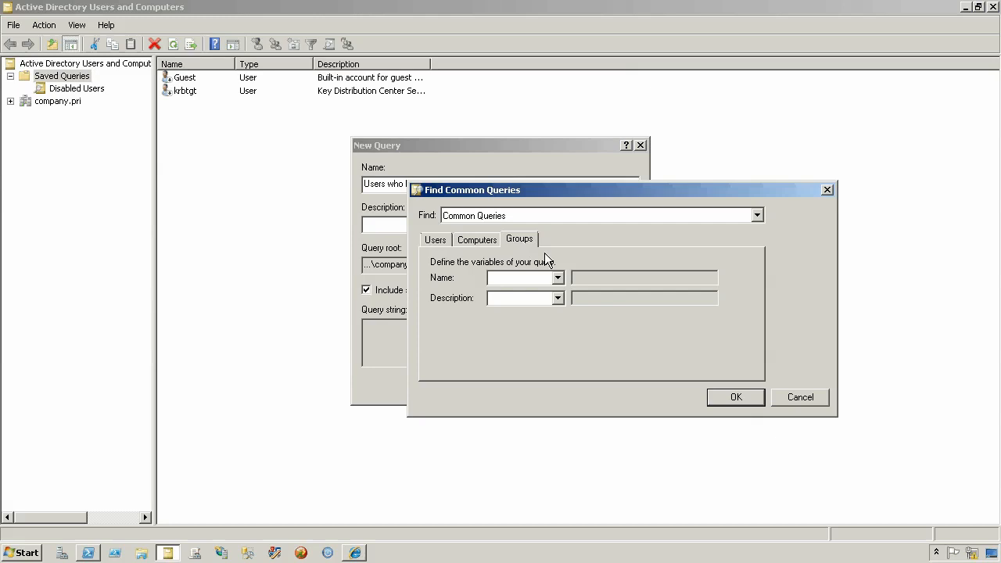
left_click(476, 239)
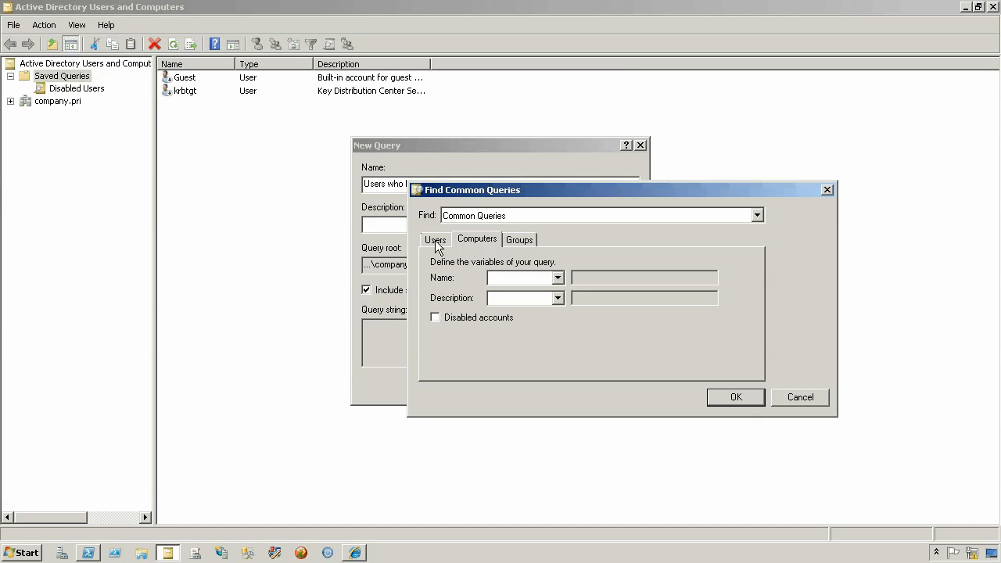
left_click(435, 239)
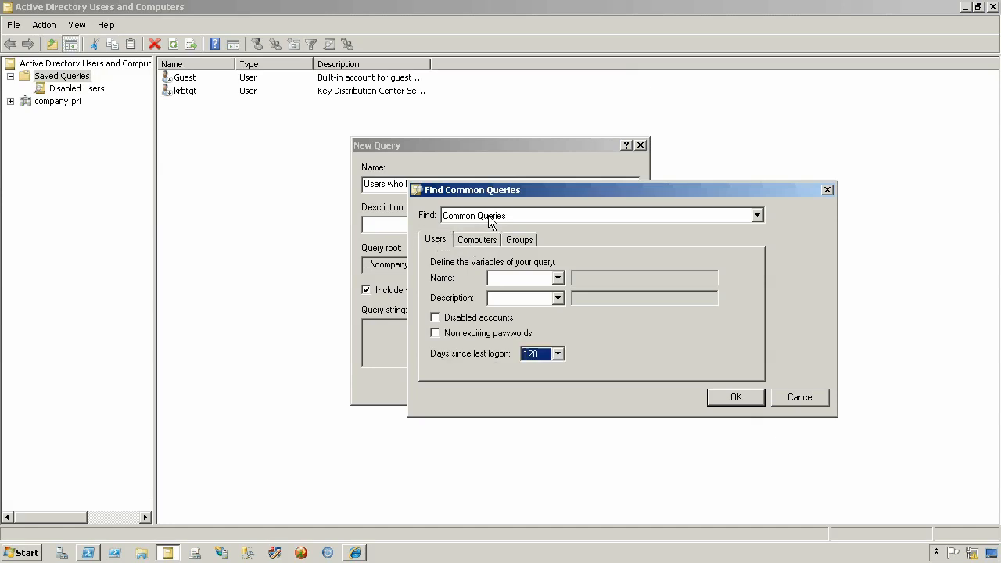
left_click(755, 215)
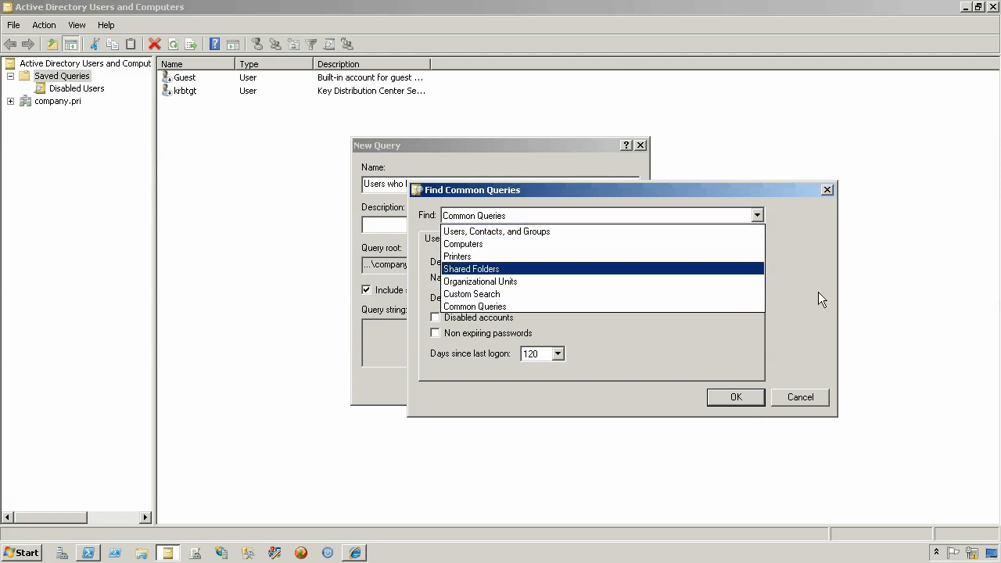
left_click(474, 306)
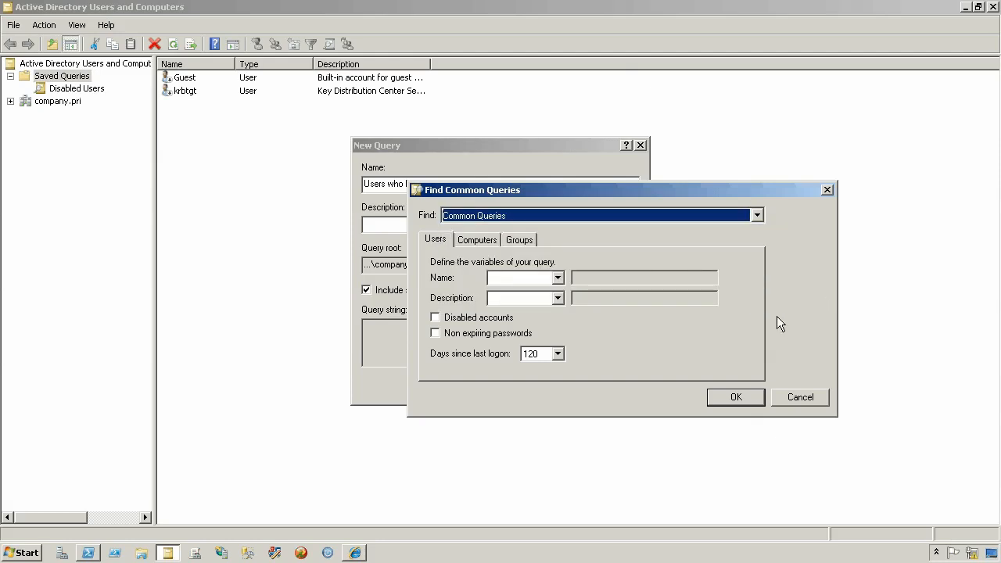
left_click(735, 396)
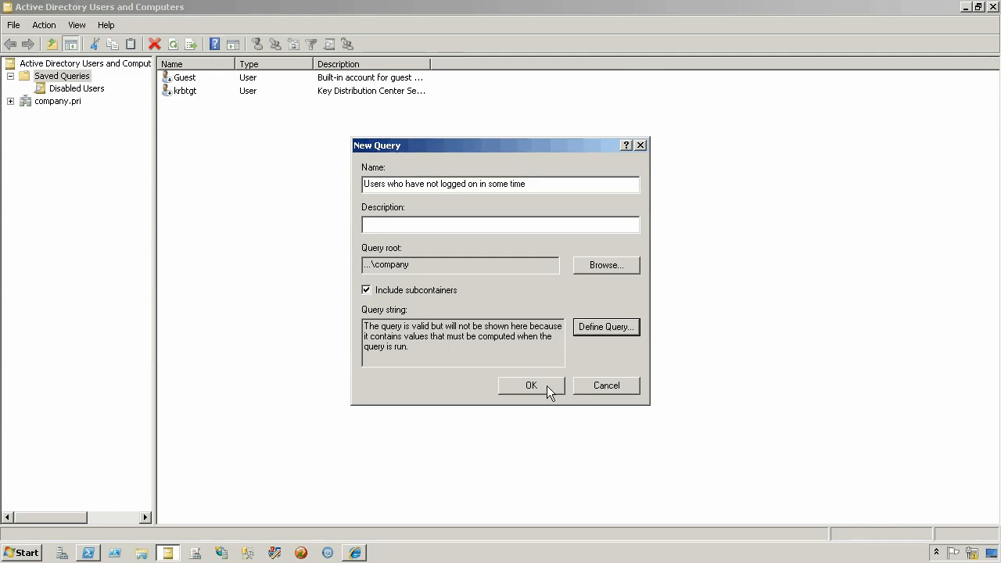
Step: Save and run the query, then view the properties of the returned WIN7 computer
left_click(531, 385)
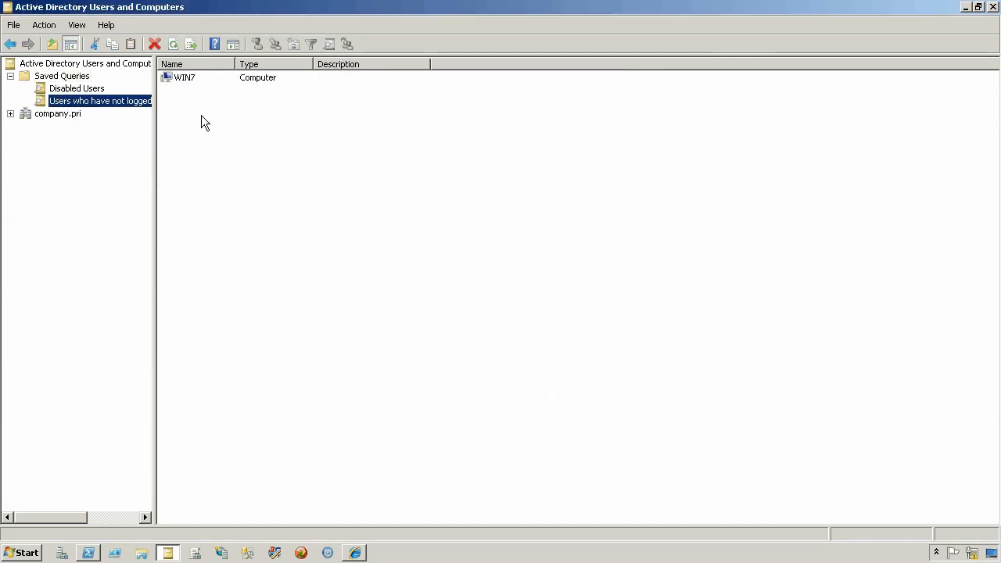
mouse_move(188, 100)
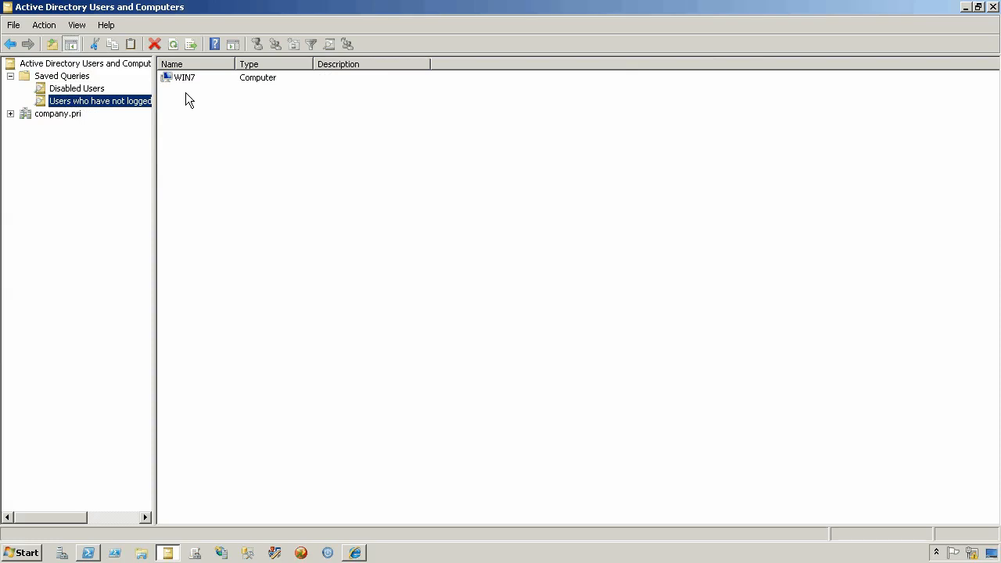
left_click(185, 77)
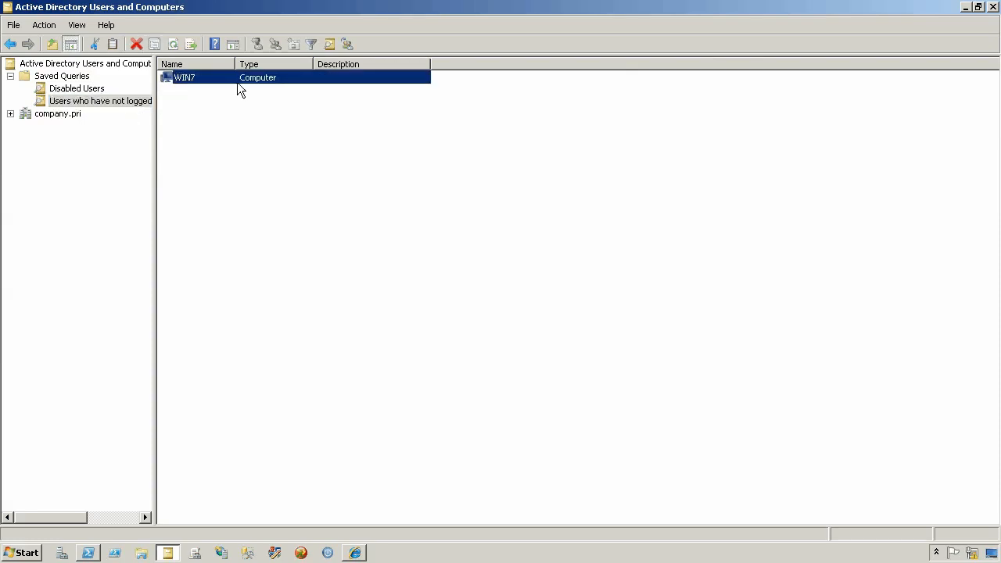
mouse_move(229, 69)
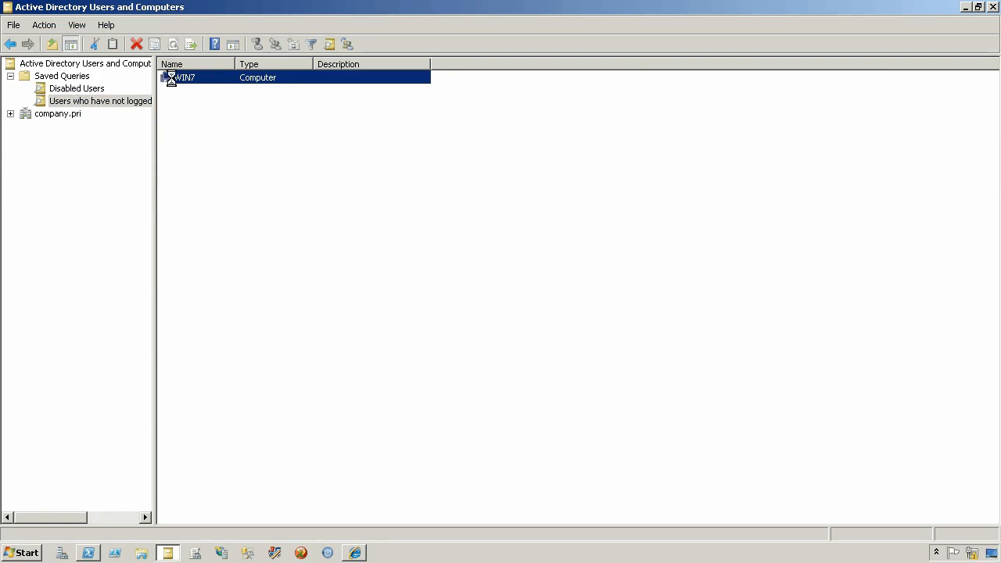
double_click(185, 77)
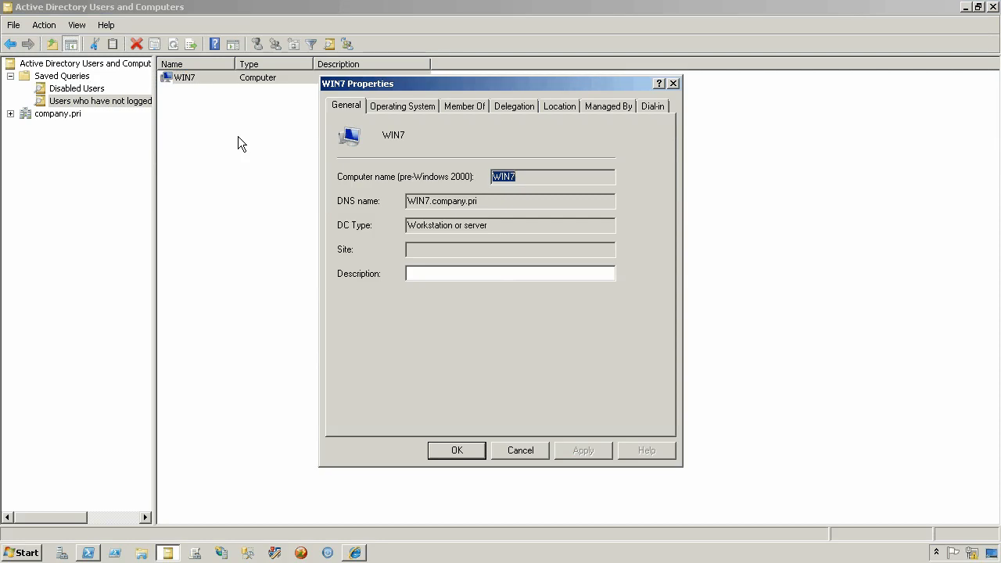
mouse_move(528, 424)
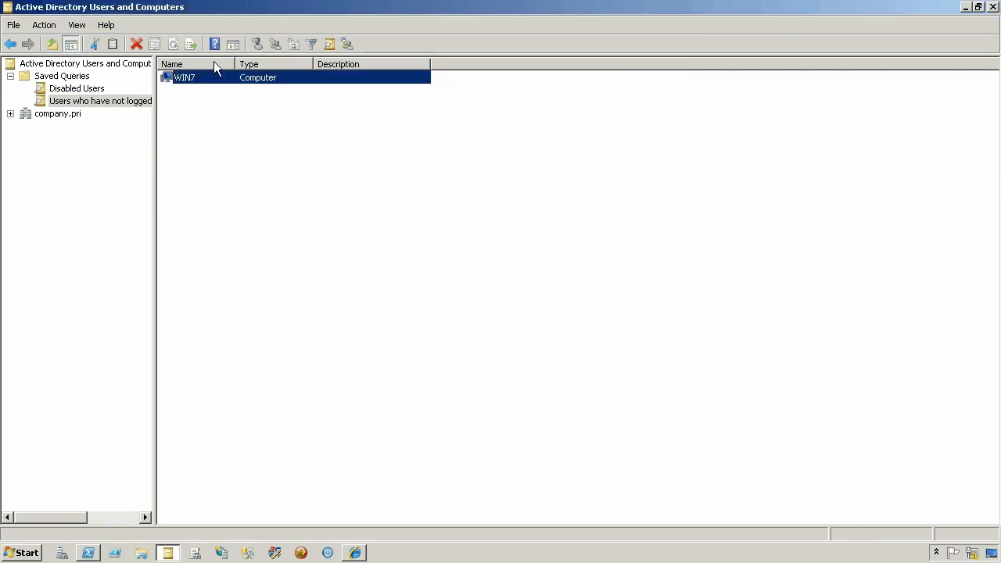
right_click(184, 76)
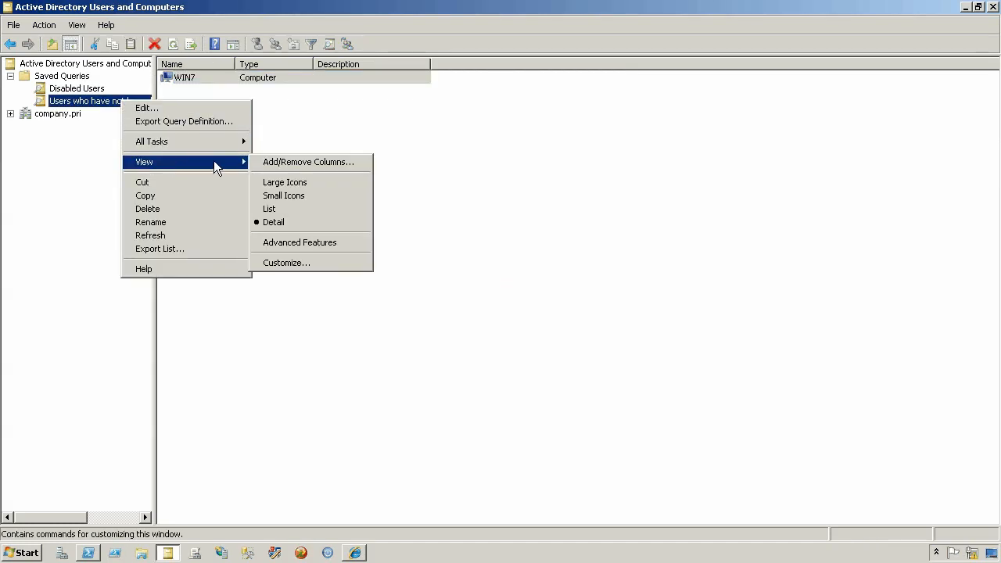
mouse_move(217, 252)
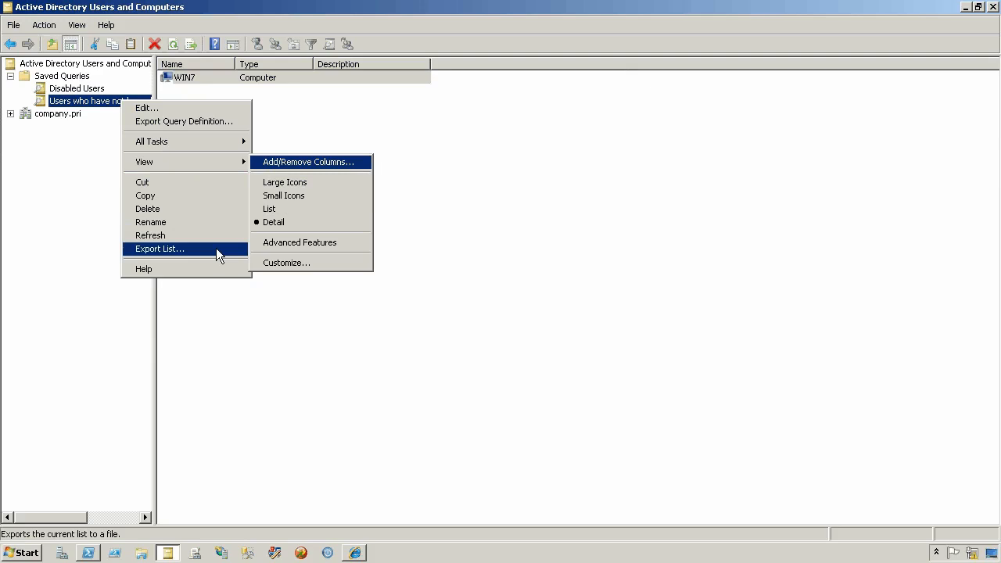
left_click(159, 249)
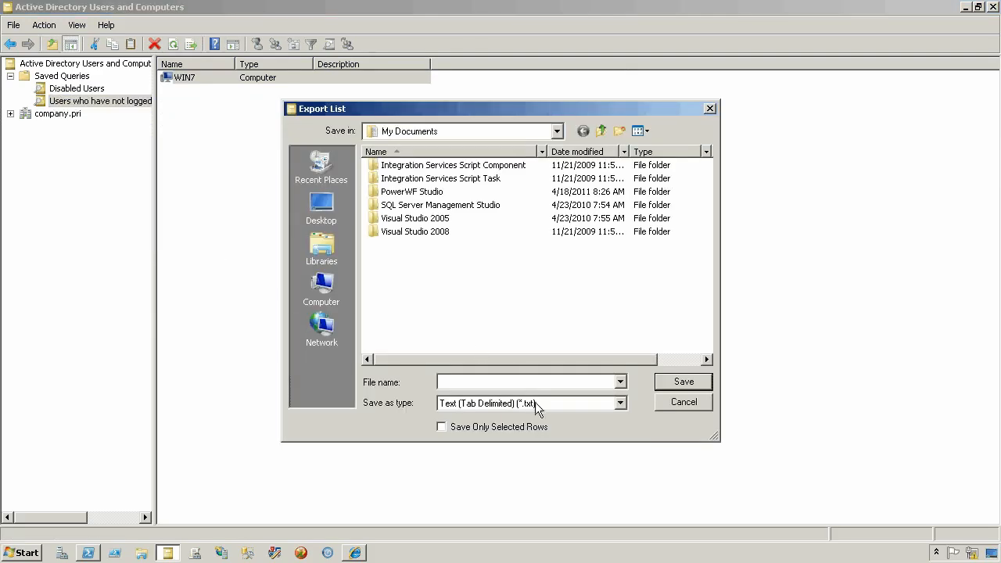
left_click(619, 403)
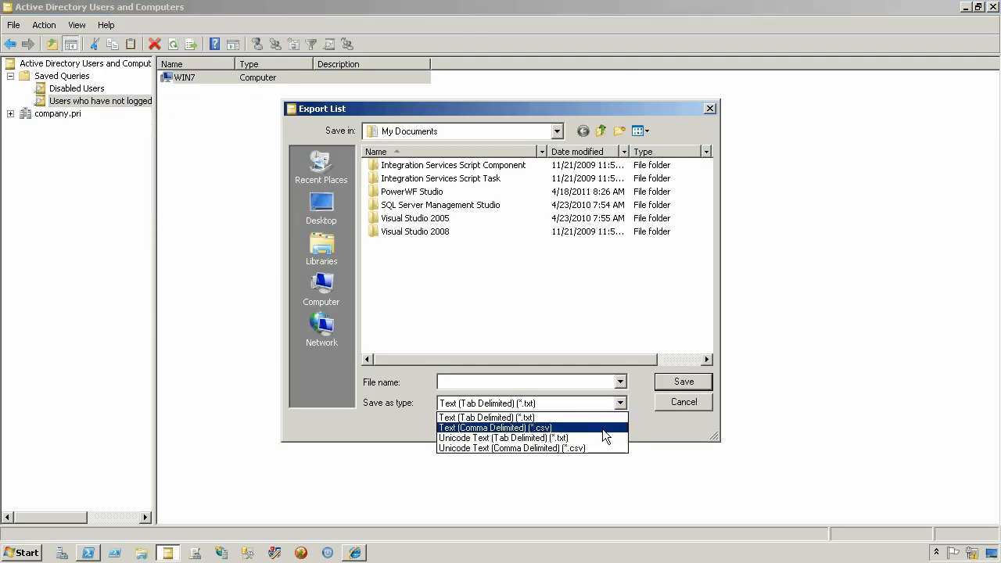
left_click(683, 402)
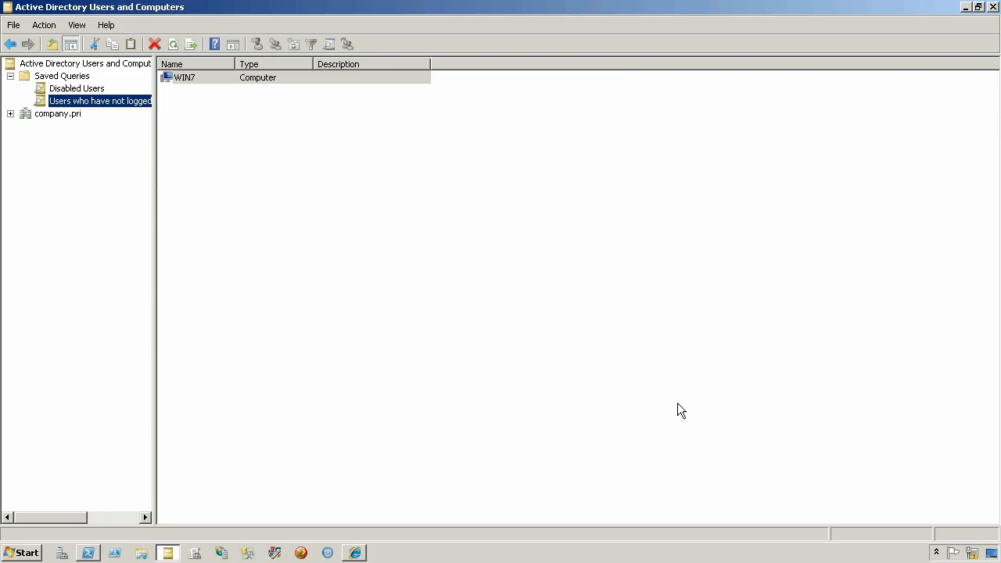
mouse_move(611, 342)
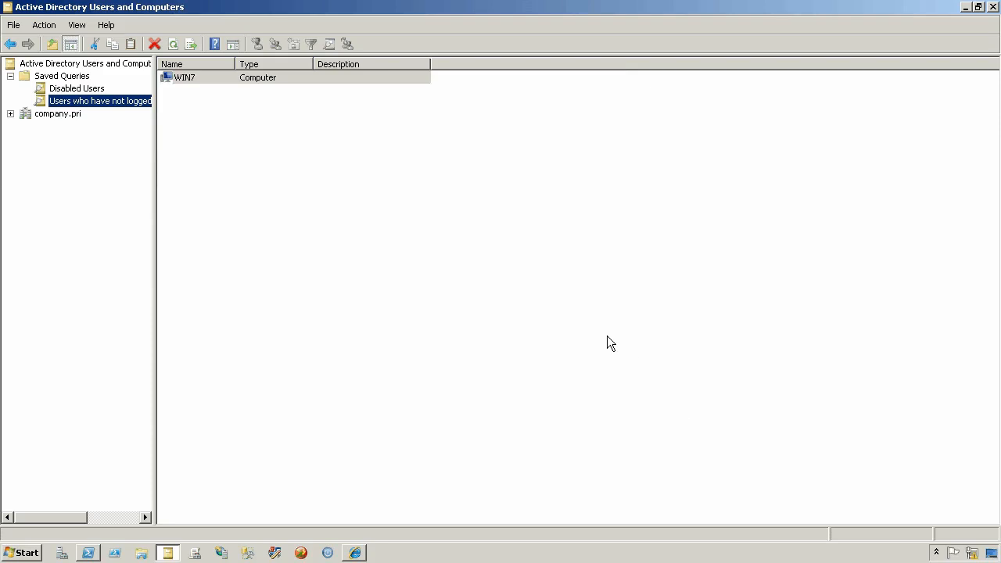
mouse_move(509, 256)
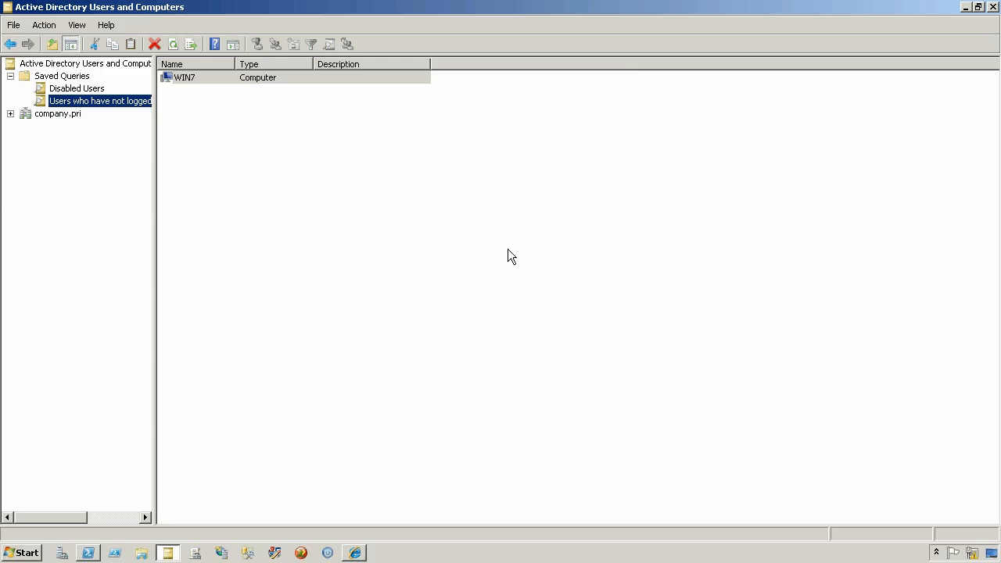
left_click(993, 6)
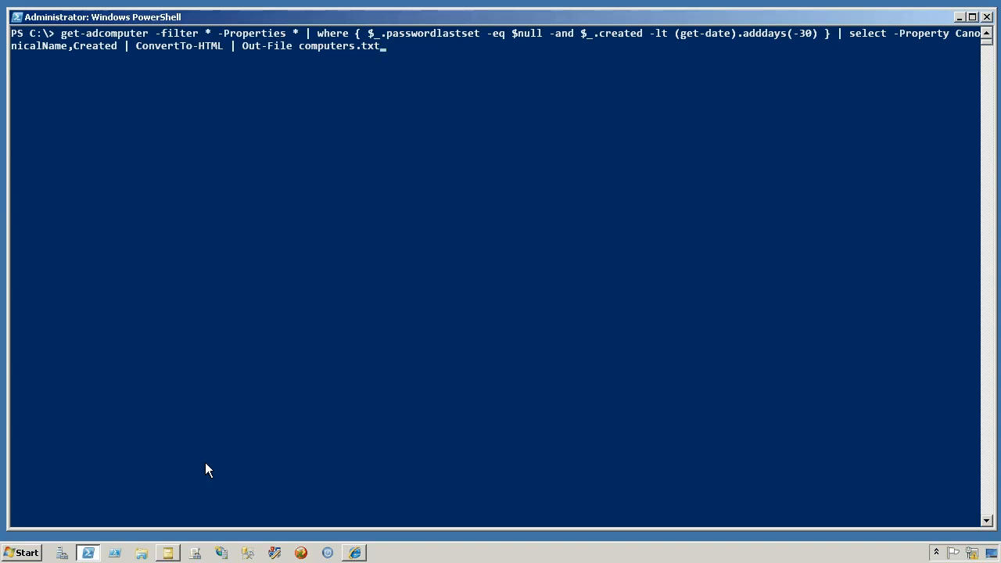
mouse_move(67, 40)
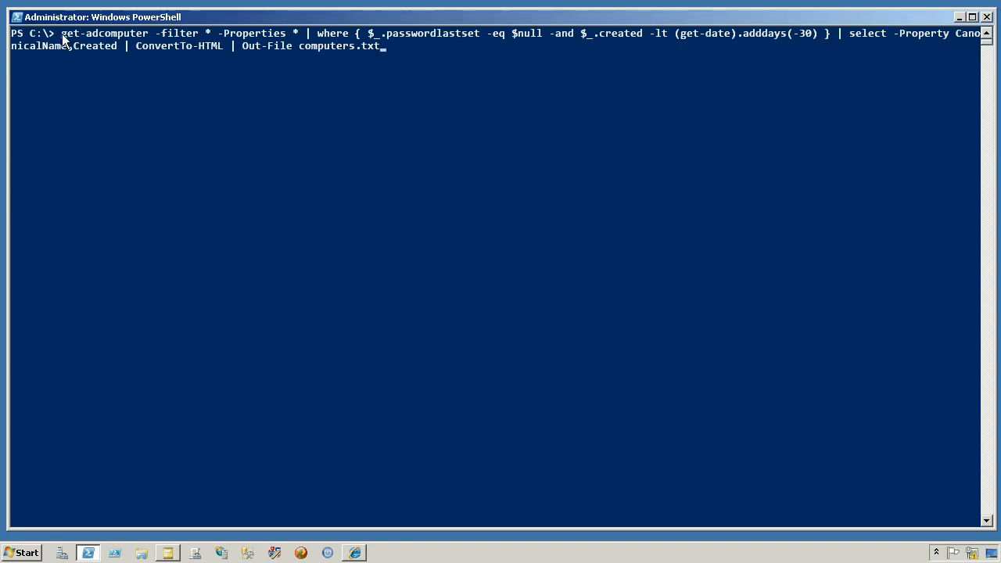
Step: Highlight the get-adcomputer fetch and the passwordlastset filter condition in the pipeline
left_click_drag(61, 33, 208, 33)
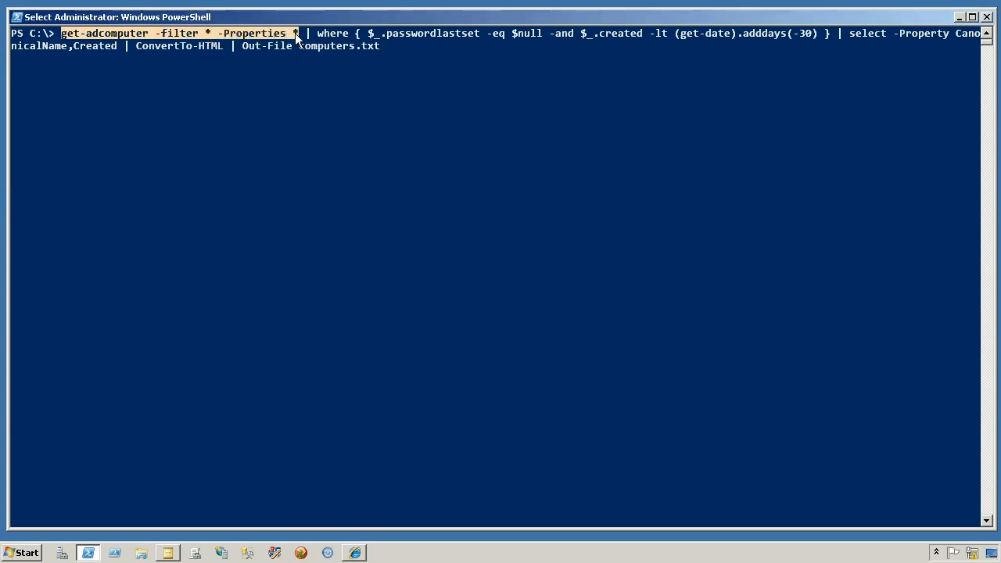
mouse_move(309, 135)
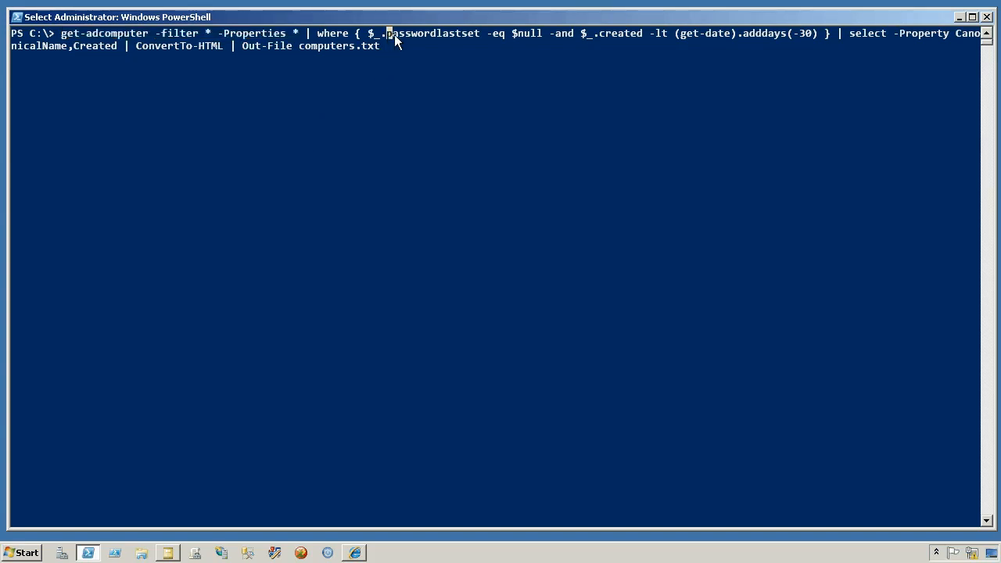
double_click(432, 33)
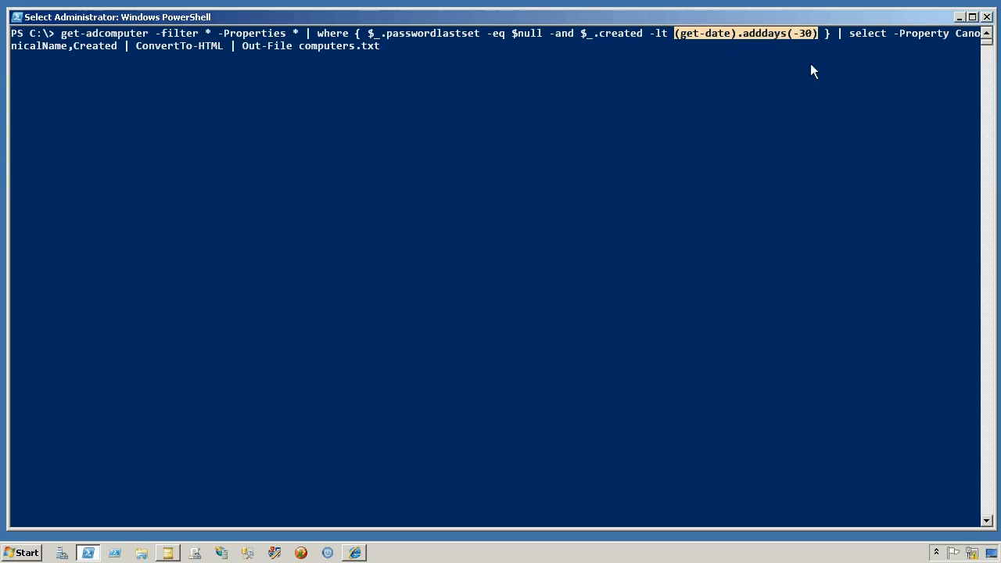
mouse_move(855, 41)
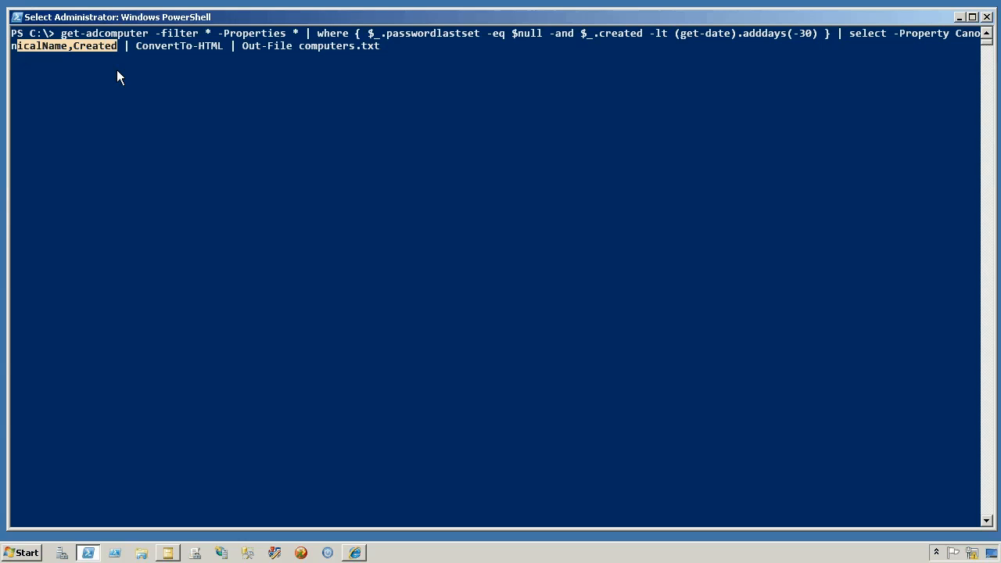
mouse_move(145, 51)
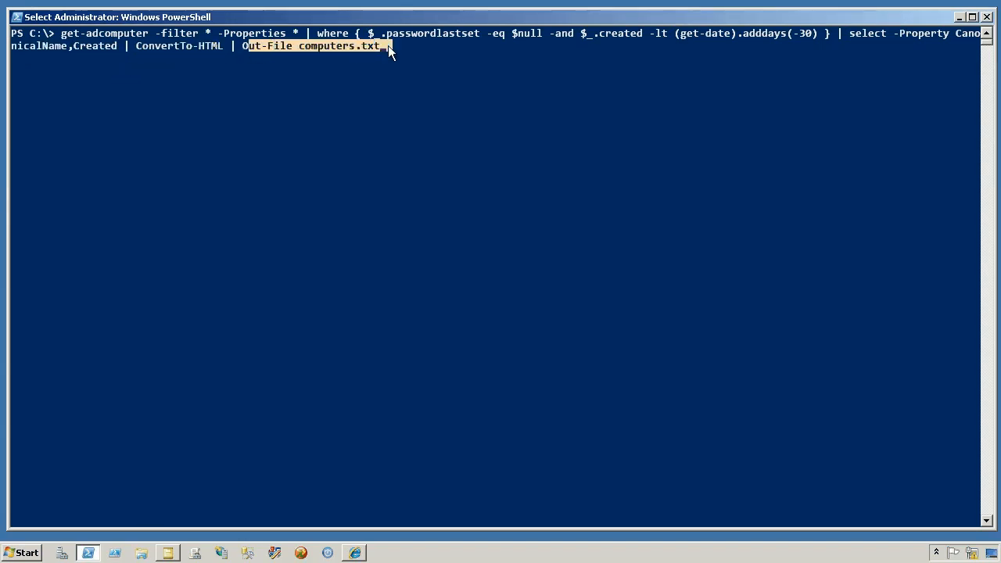
mouse_move(206, 479)
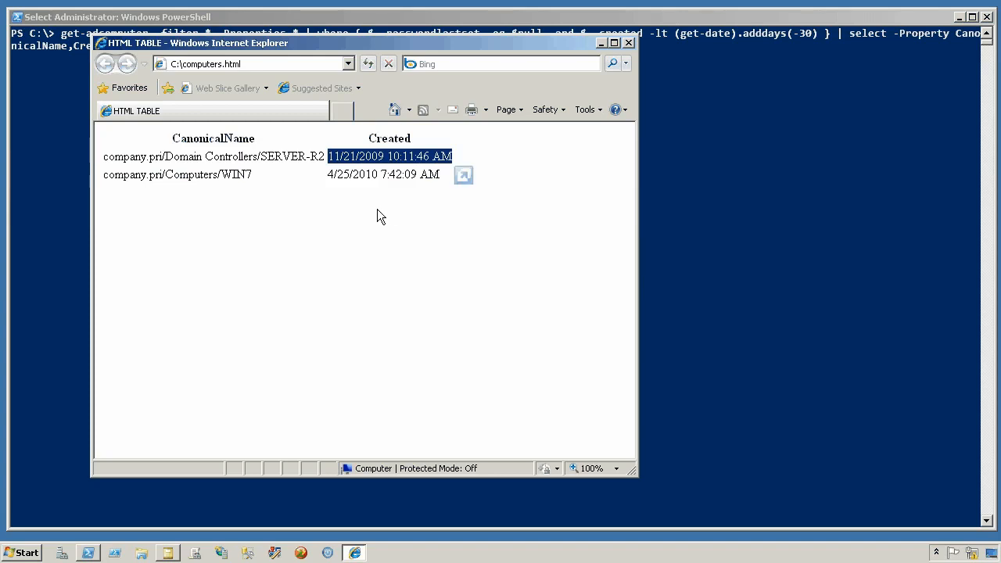
Step: Clear the selection in the computers.html report and close Internet Explorer
left_click(377, 215)
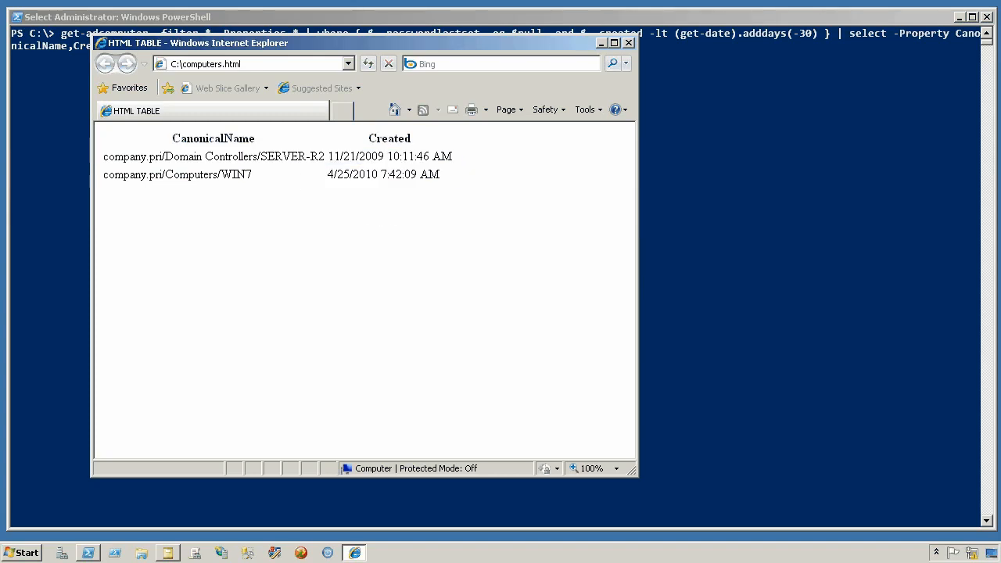
mouse_move(309, 178)
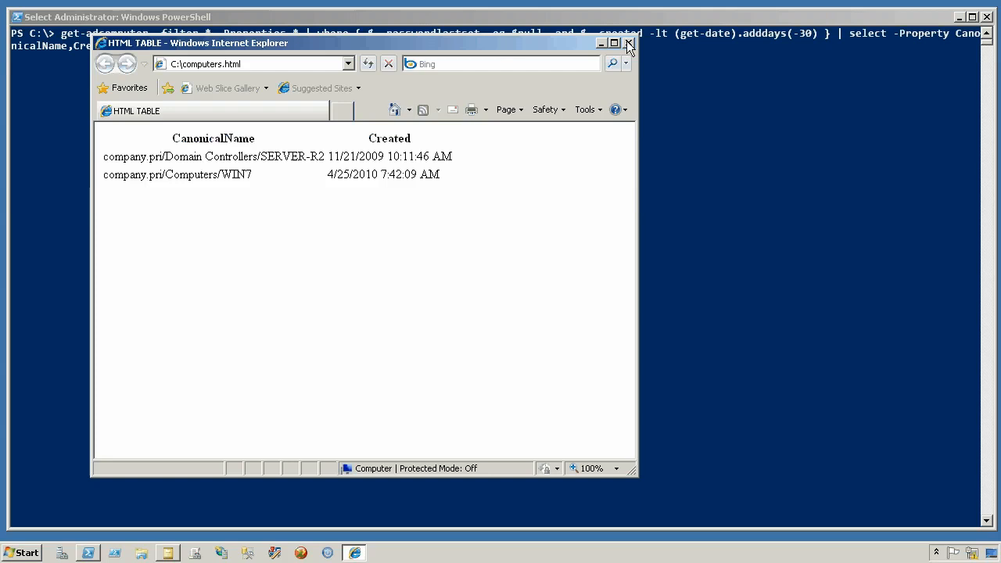
left_click(629, 43)
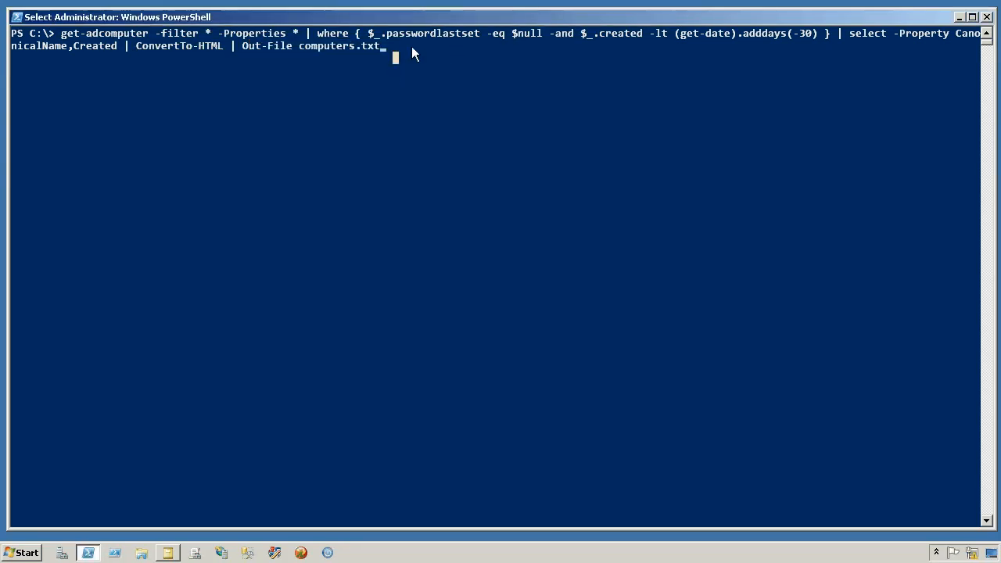
mouse_move(839, 58)
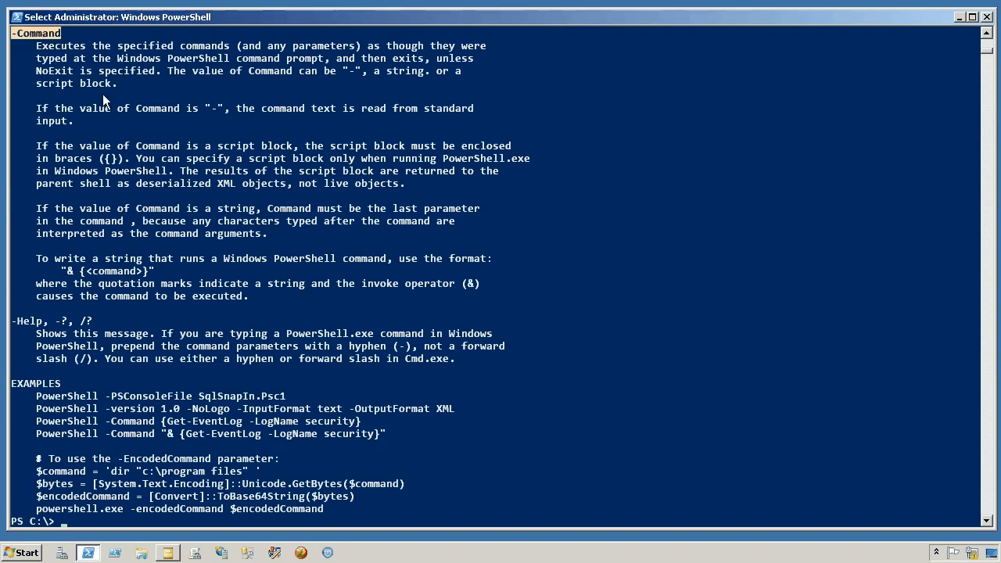
Step: Scroll up the powershell /? help output to the -File and -Command sections
scroll("up", 3)
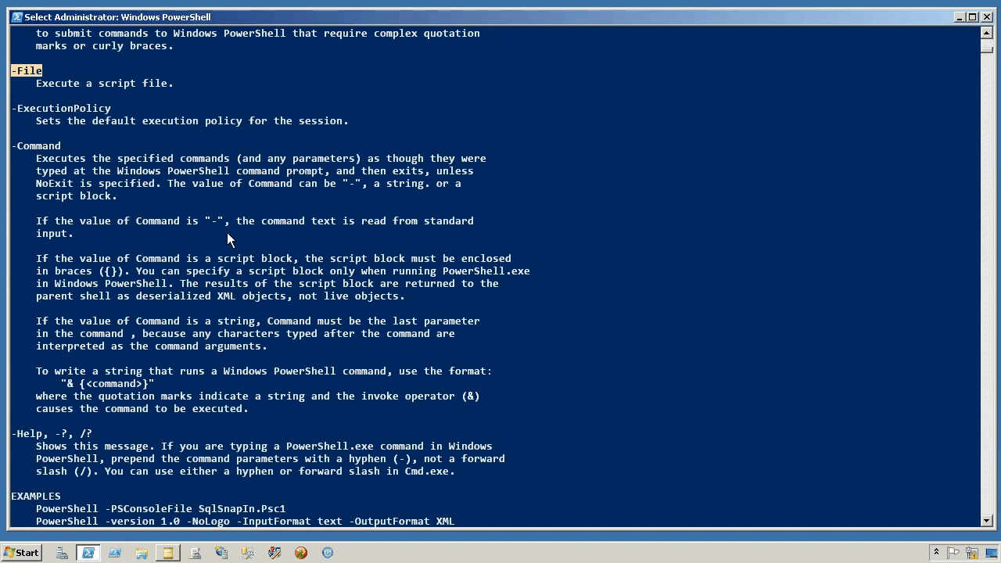
mouse_move(701, 108)
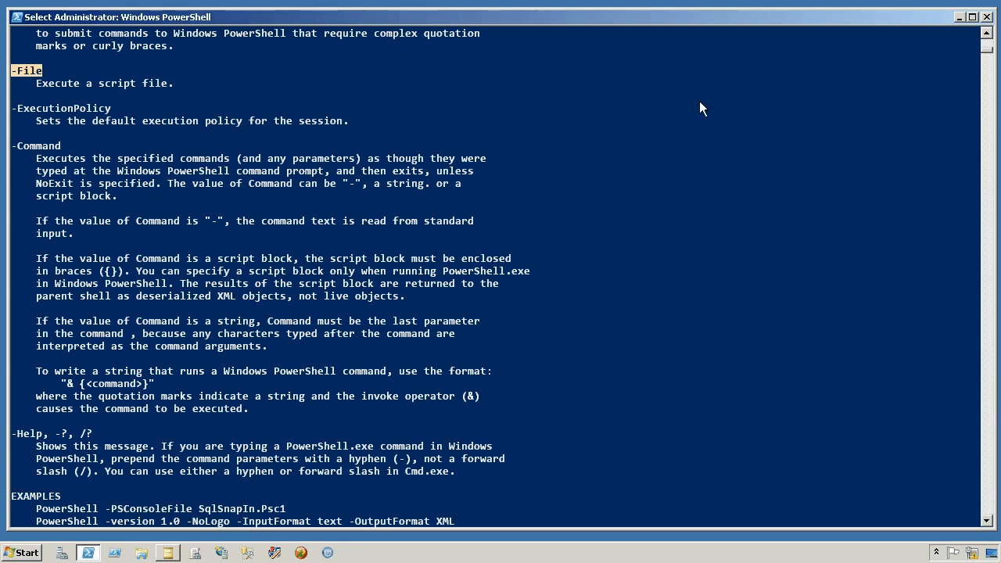